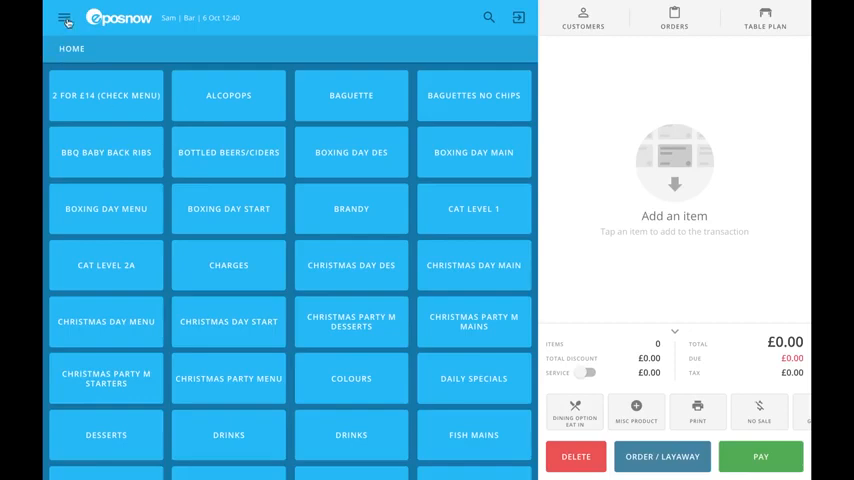
- Start a new stocktake from the Stock section of the back-office menu
left_click(64, 16)
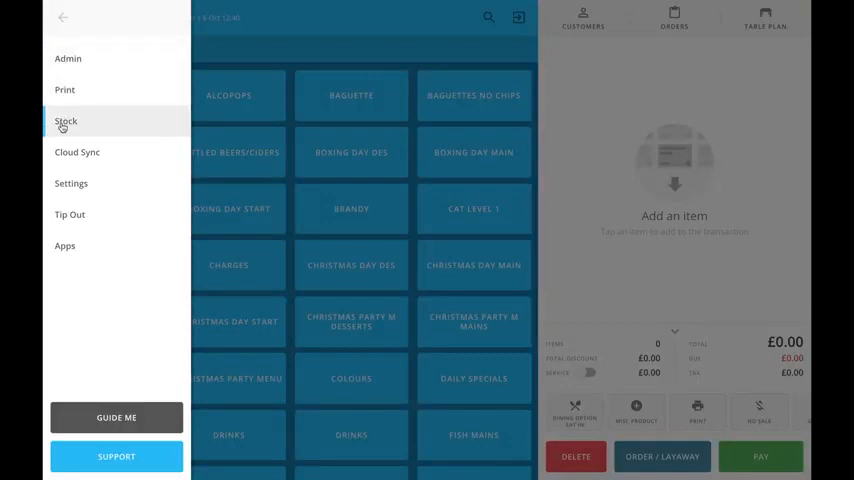
left_click(66, 120)
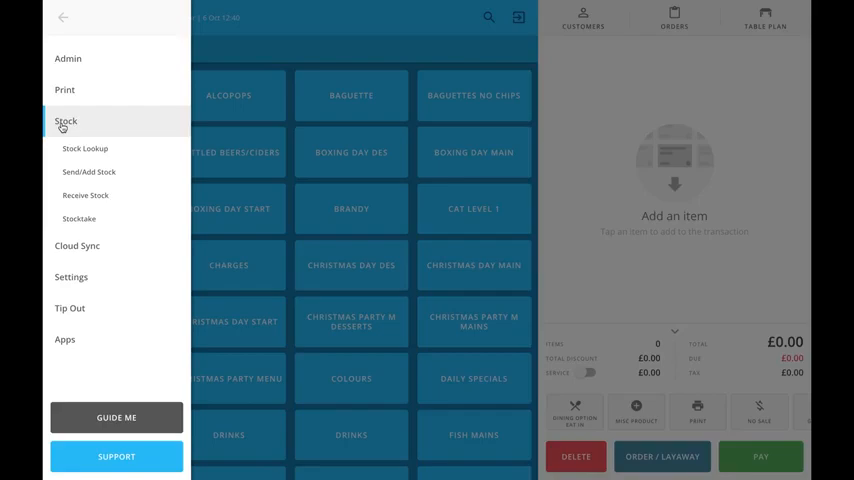
mouse_move(80, 218)
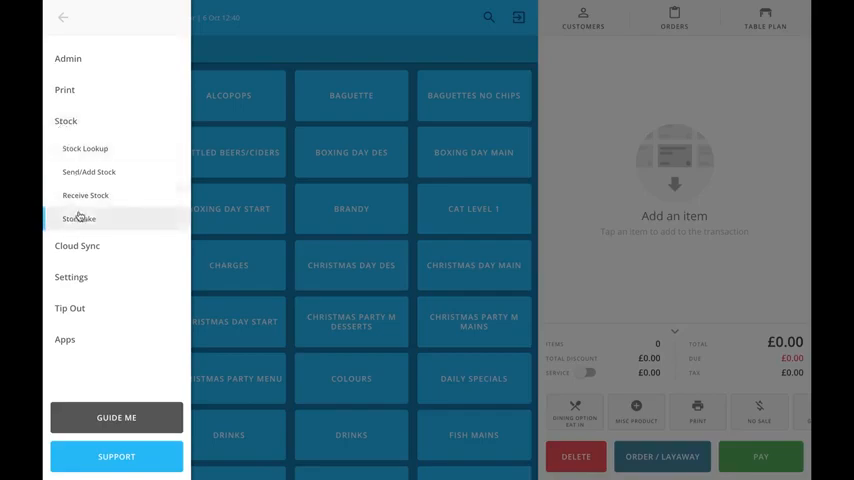
left_click(80, 218)
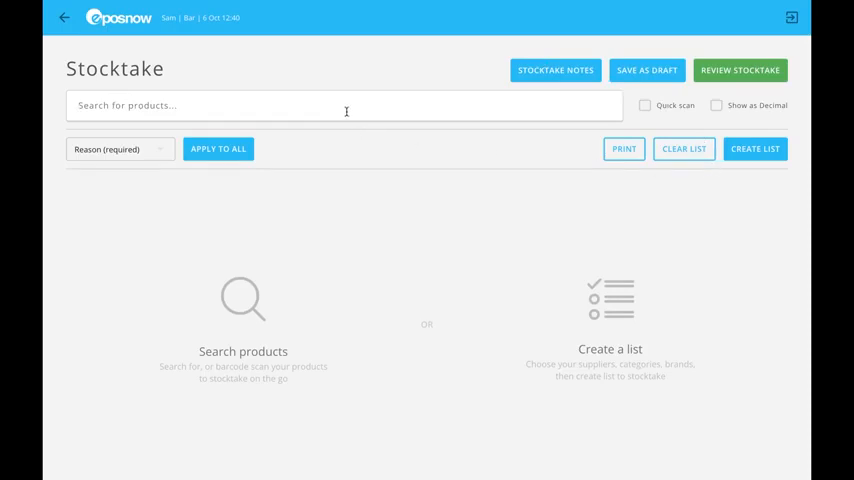
type("t")
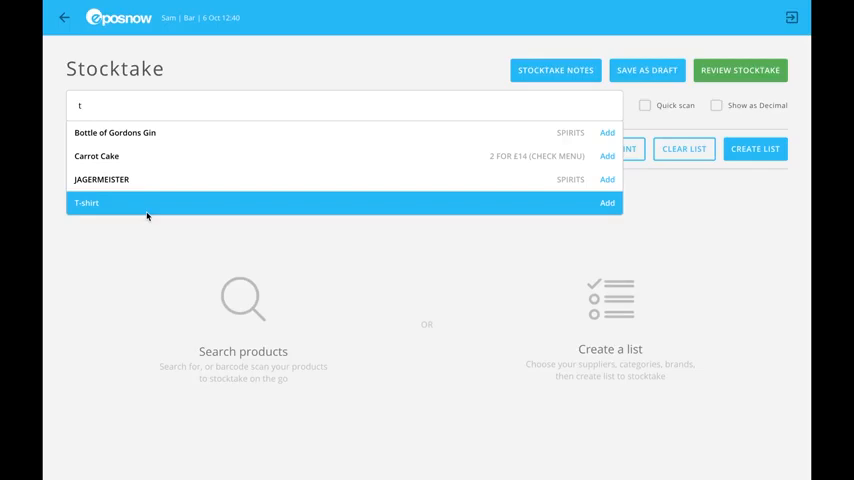
left_click(608, 204)
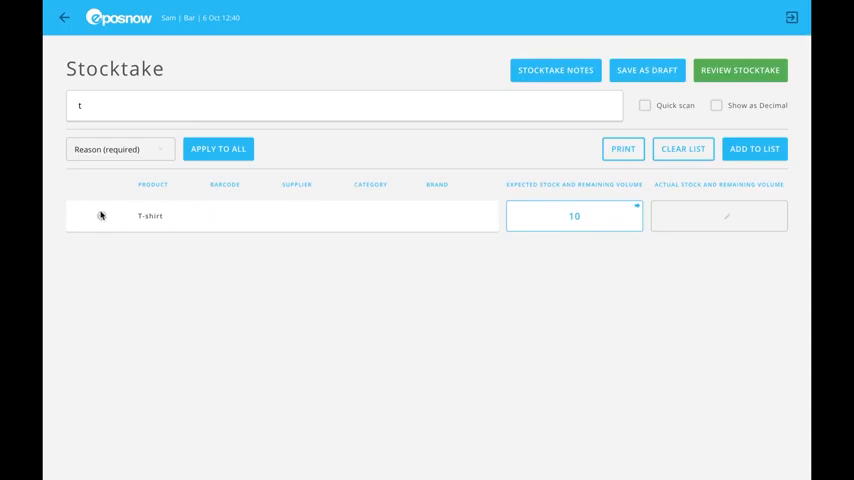
left_click(684, 148)
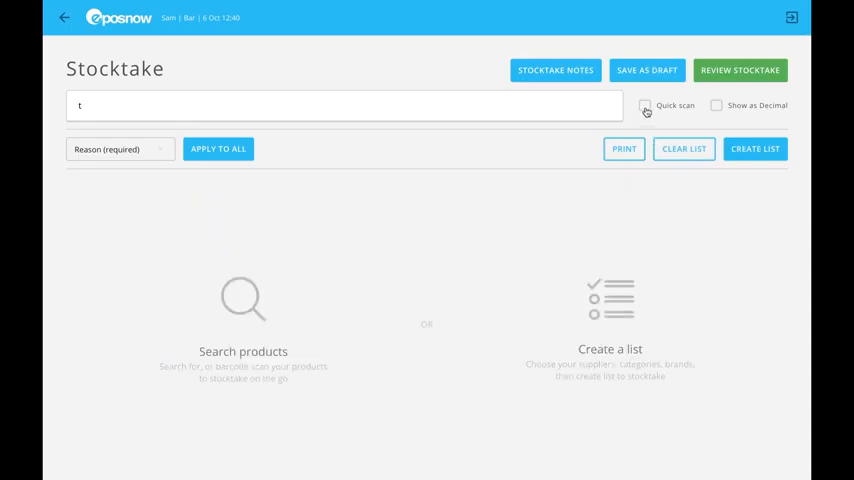
left_click(644, 104)
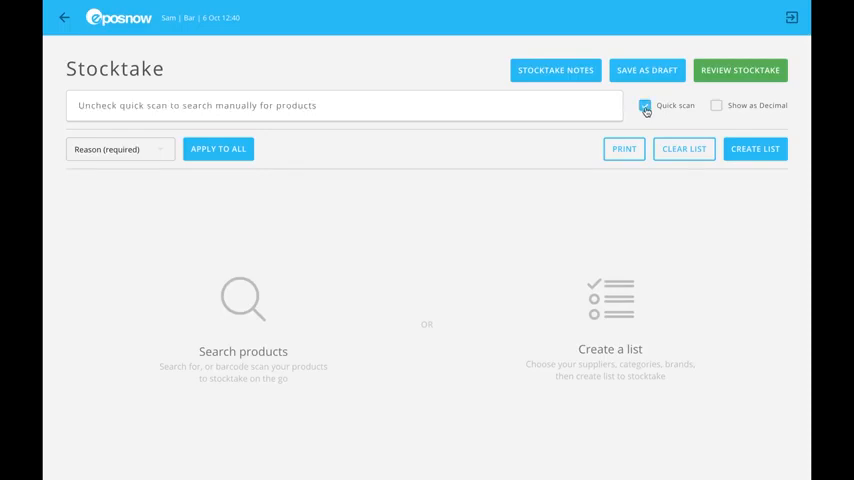
left_click(644, 106)
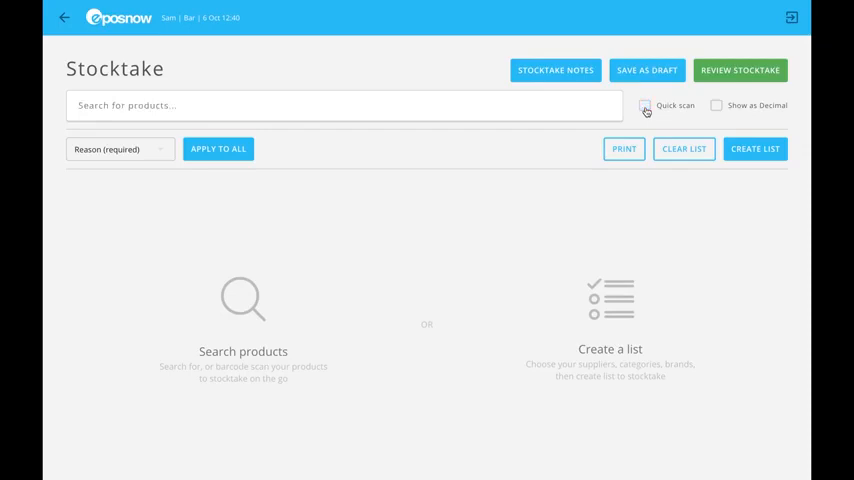
mouse_move(736, 158)
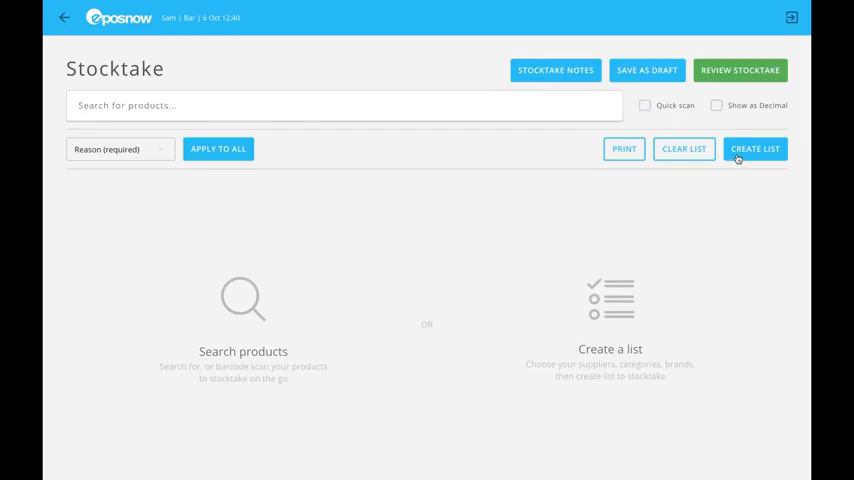
- Create the stocktake list filtered to the SPIRITS category, found by searching 'spi'
left_click(756, 148)
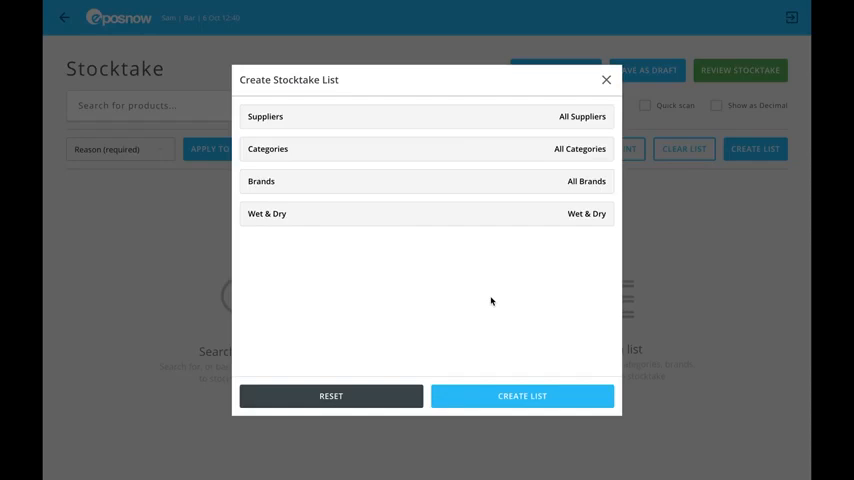
mouse_move(448, 150)
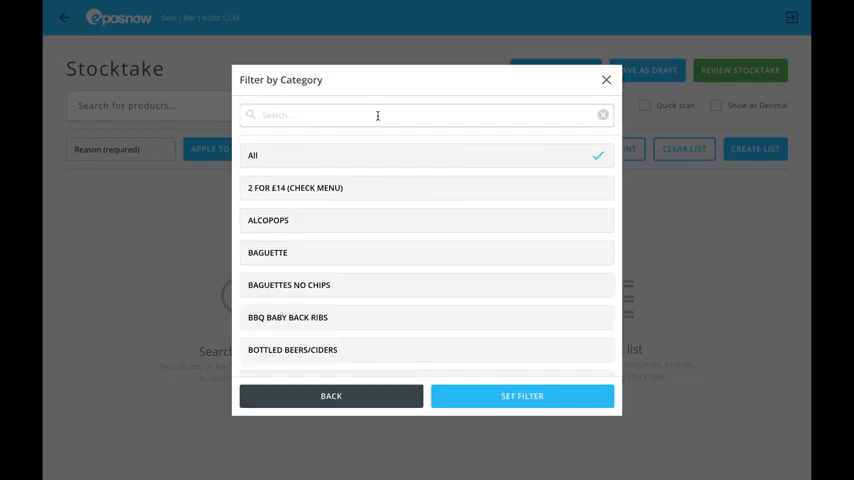
type("spi")
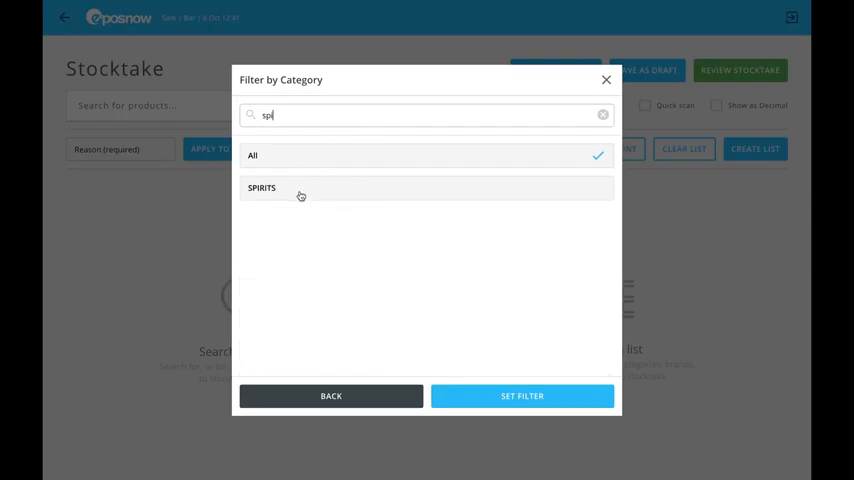
left_click(260, 188)
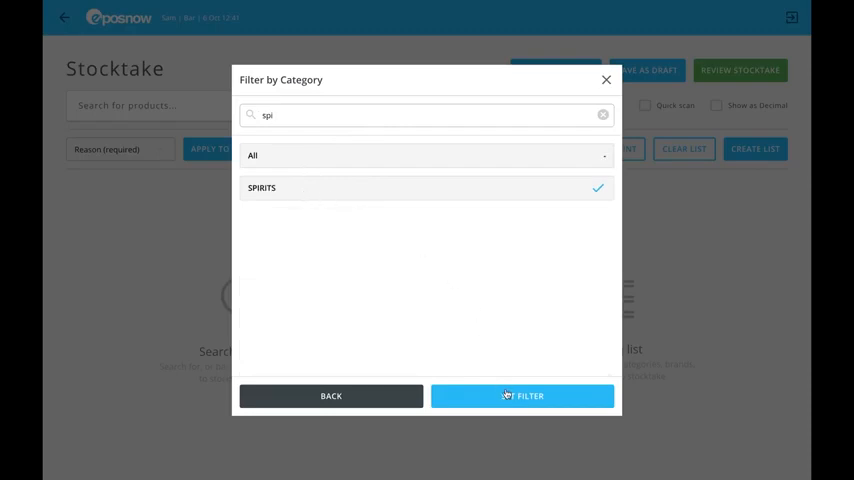
left_click(522, 396)
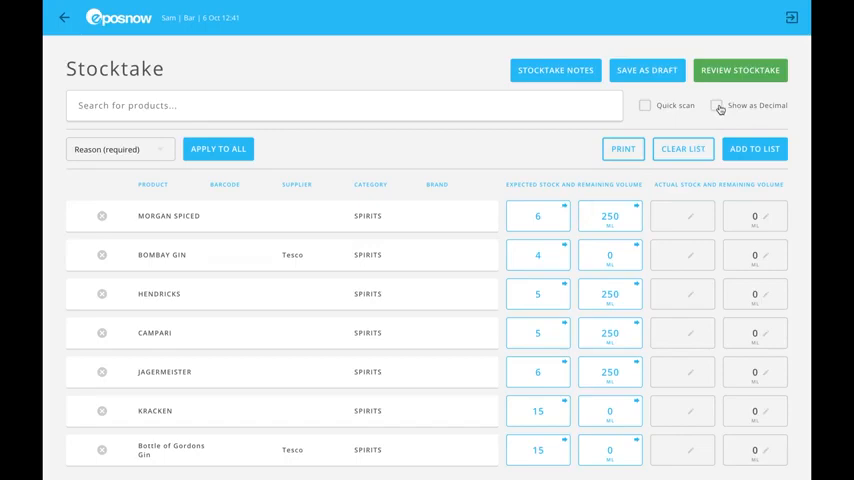
- Enter Morgan Spiced's count as 6.25 in decimal view, shown as 6 bottles and 188 ml
left_click(716, 104)
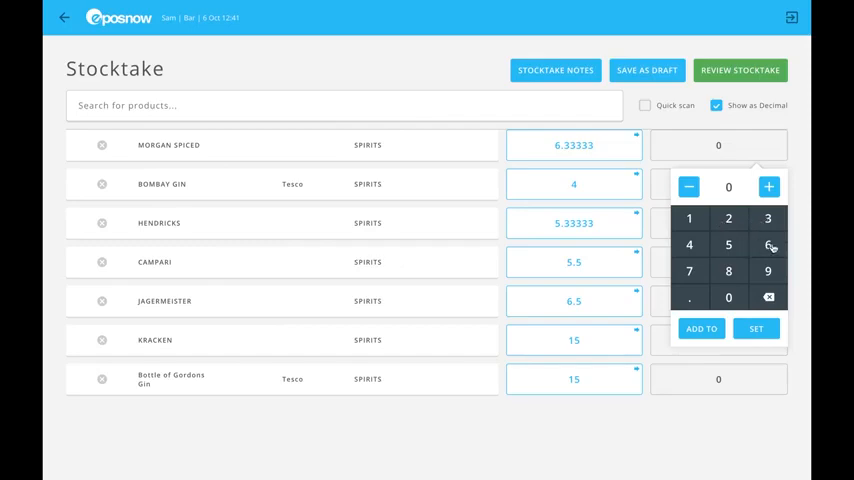
left_click(688, 296)
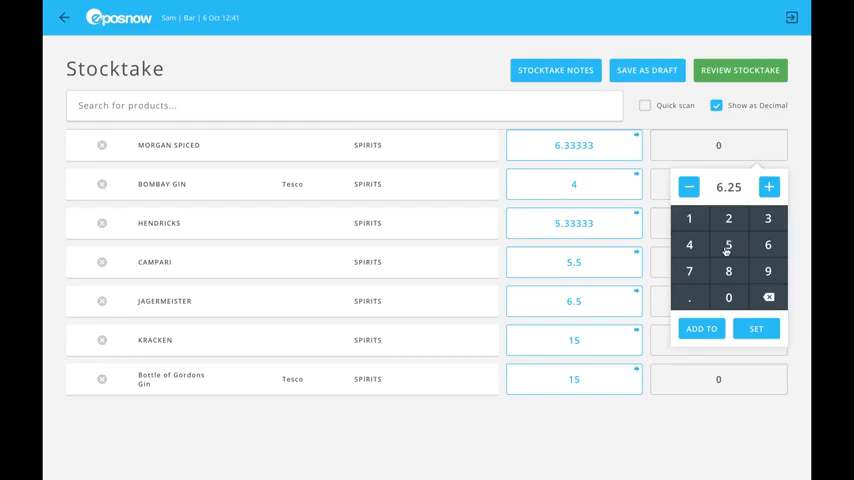
left_click(756, 328)
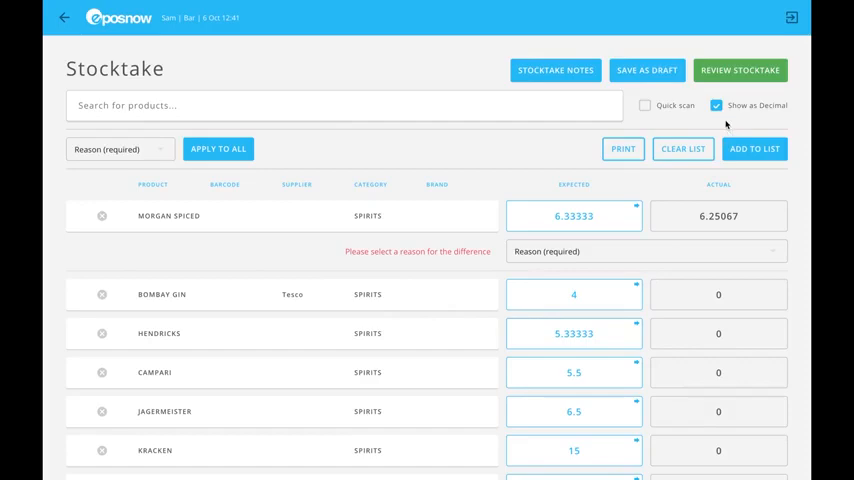
left_click(716, 104)
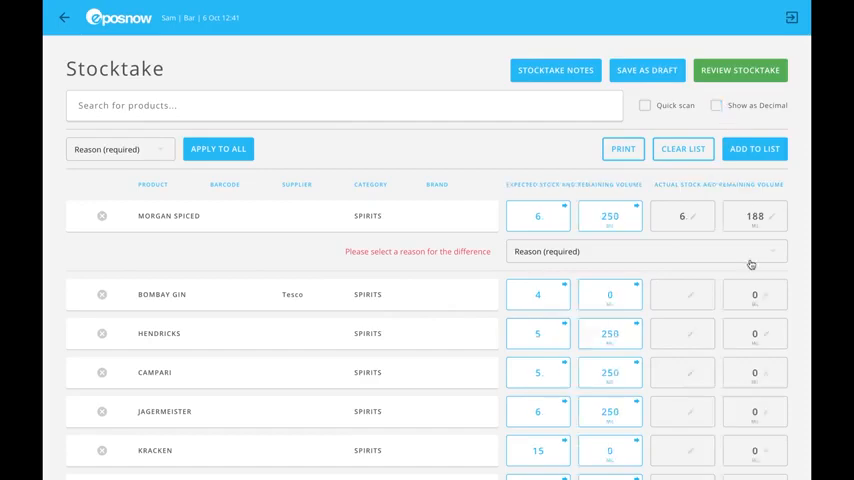
mouse_move(758, 226)
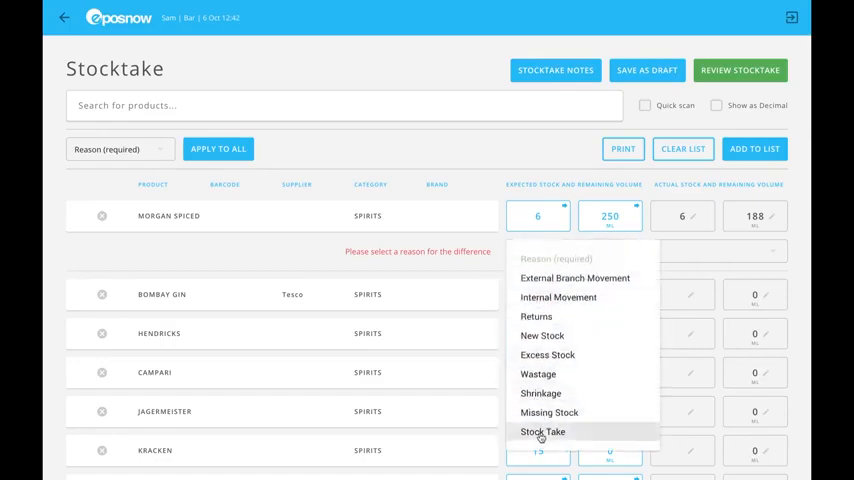
- Set Morgan Spiced's difference reason to Stock Take and apply it to Bombay Gin too
left_click(544, 432)
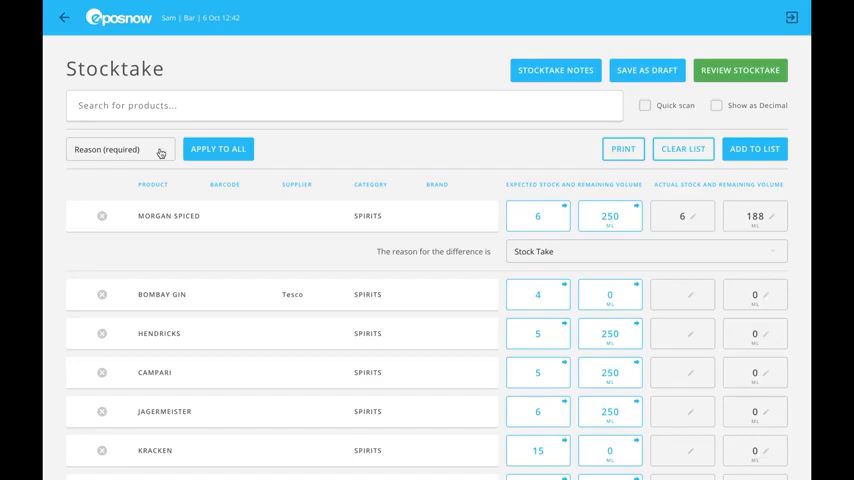
left_click(118, 148)
type("9")
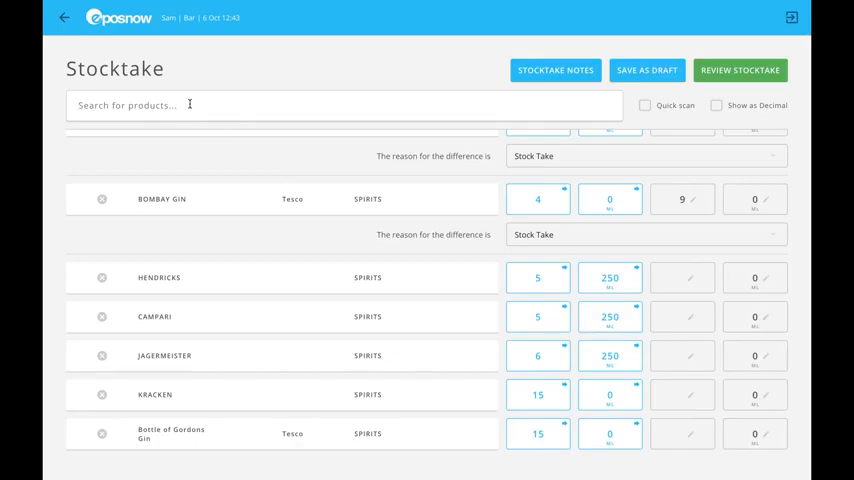
type("t")
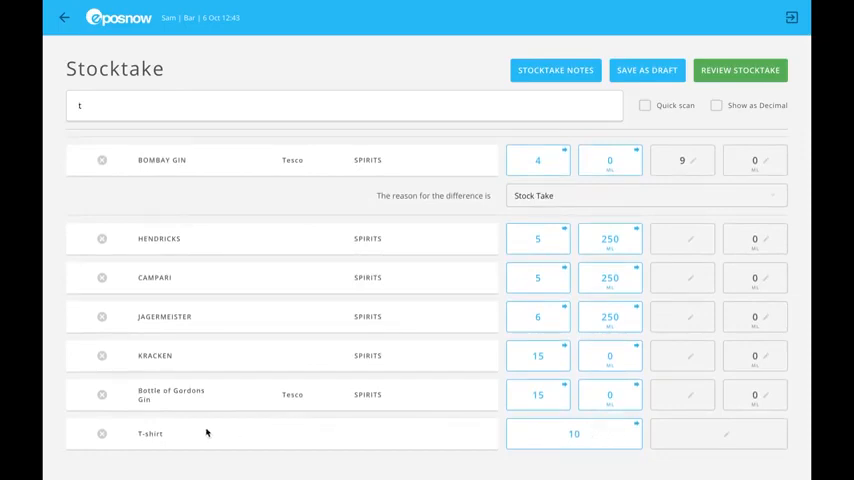
scroll("down", 3)
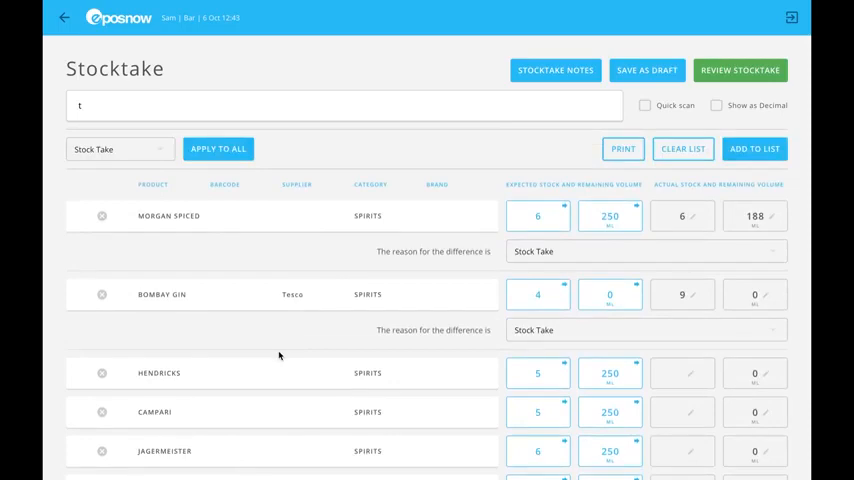
mouse_move(270, 344)
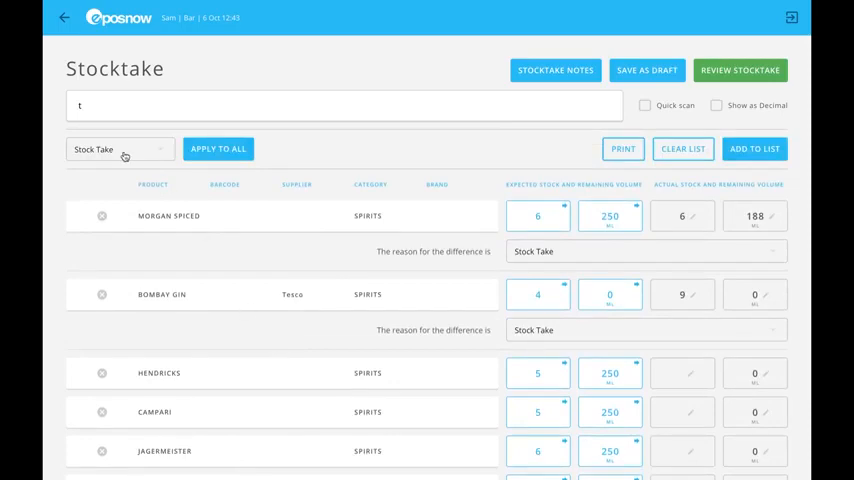
mouse_move(120, 128)
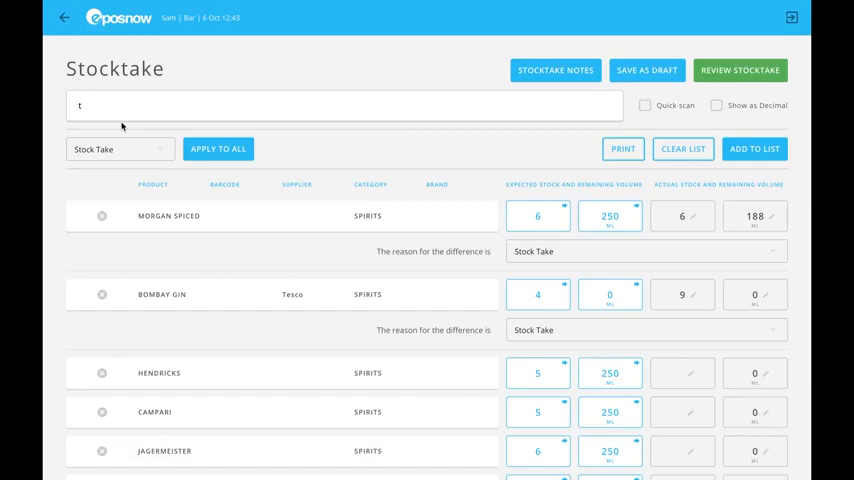
type("t")
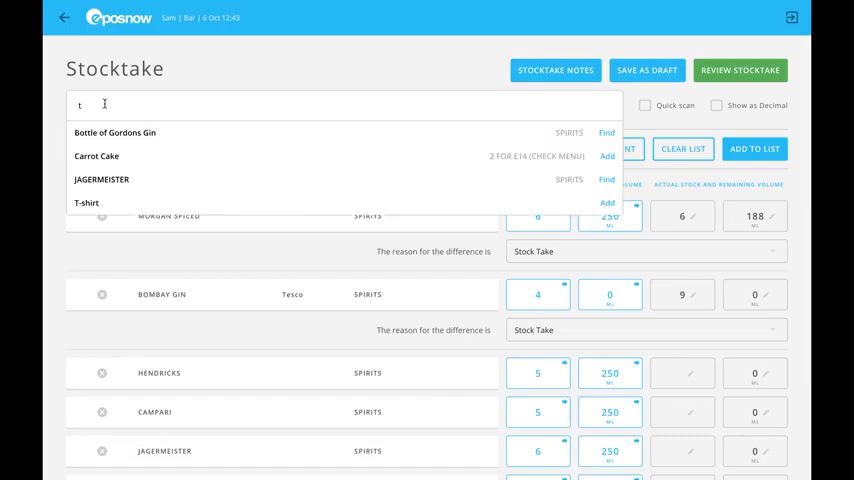
type("b")
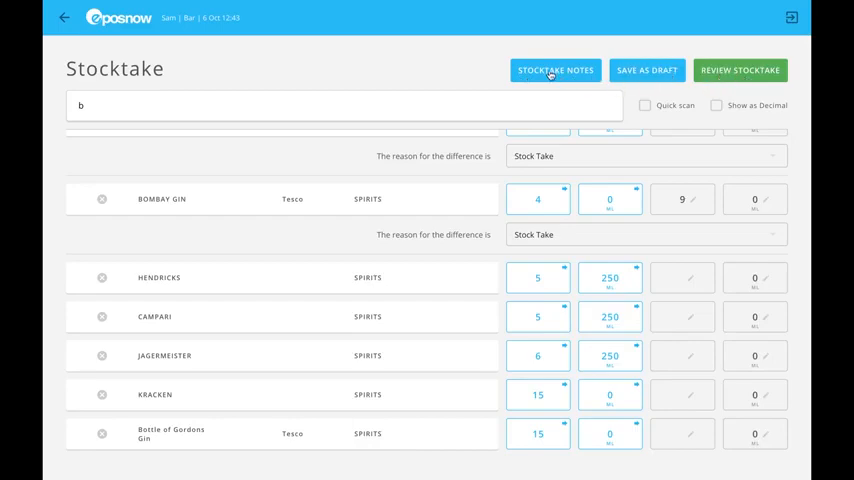
- Add the stocktake note 'my note' and update the notes
left_click(556, 70)
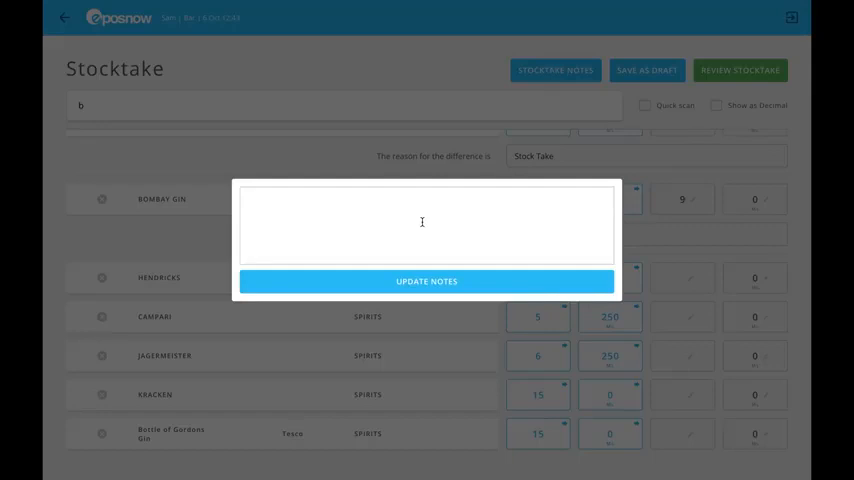
type("my note")
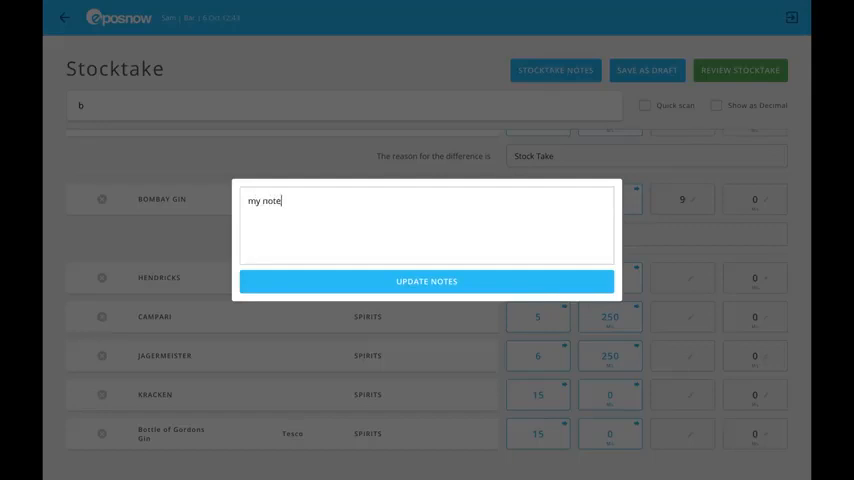
left_click(426, 280)
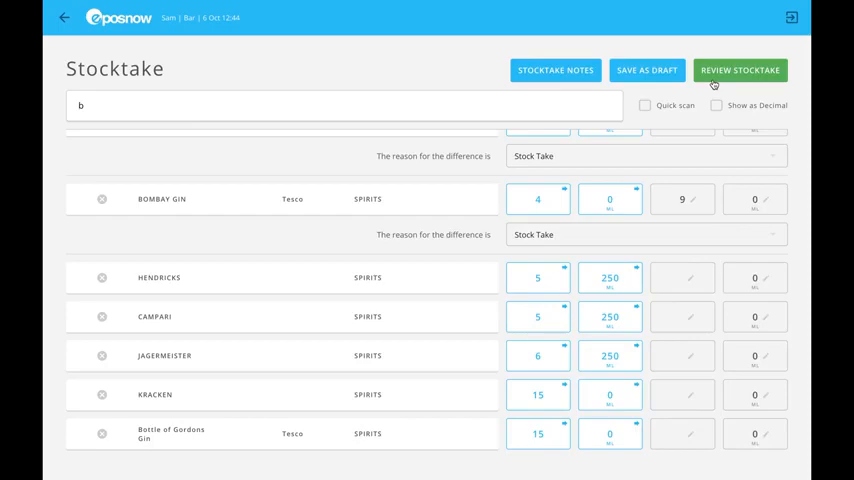
- Review the stocktake summary showing 2 discrepancies, 3 correct and 2 uncounted items
left_click(740, 70)
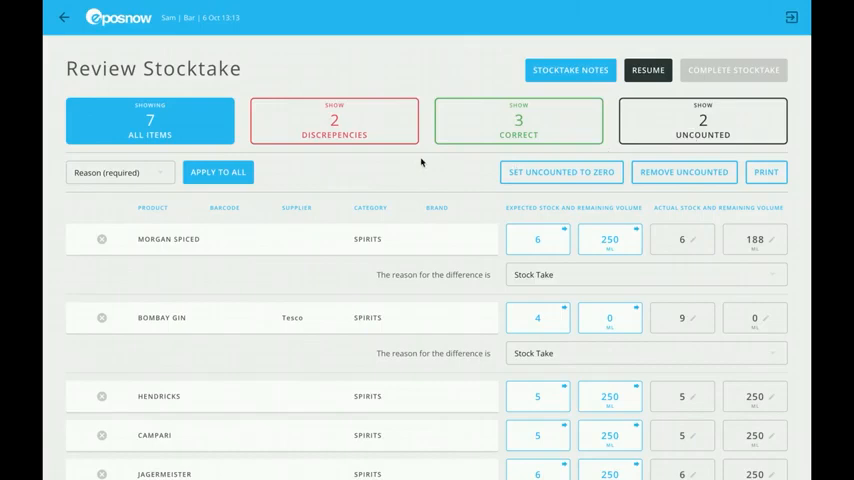
mouse_move(636, 138)
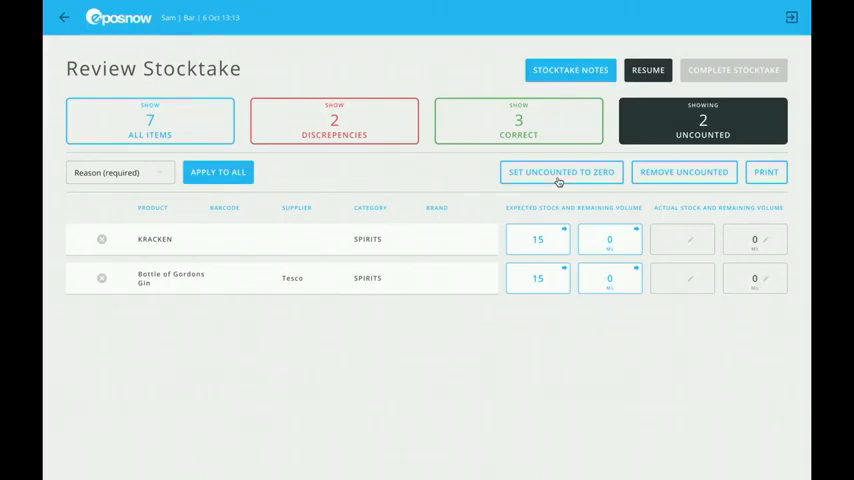
mouse_move(662, 184)
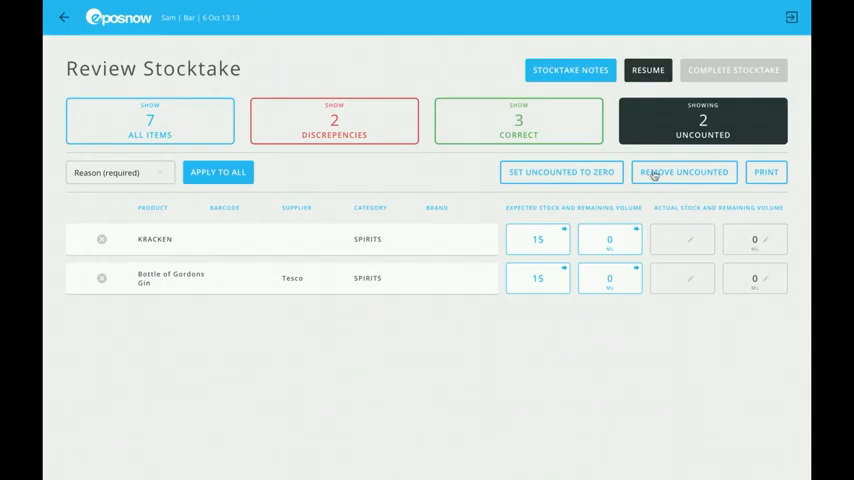
- Zero all uncounted items, confirm, and show all items with 4 discrepancies
left_click(560, 172)
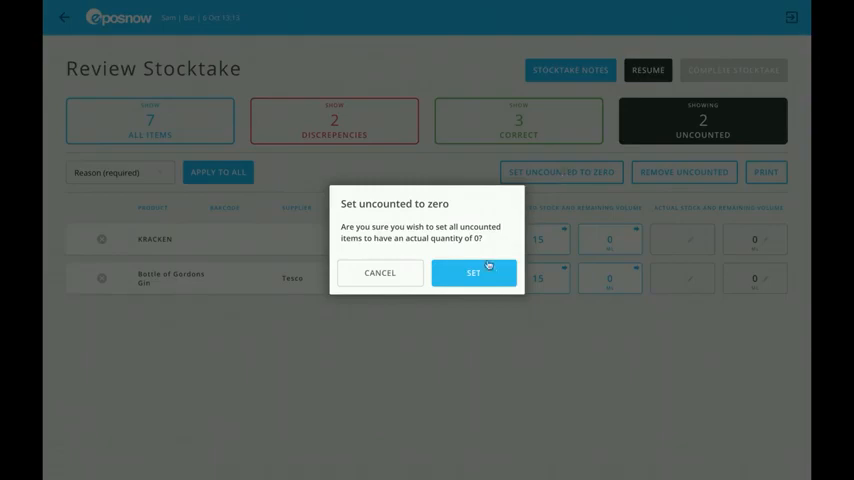
left_click(472, 272)
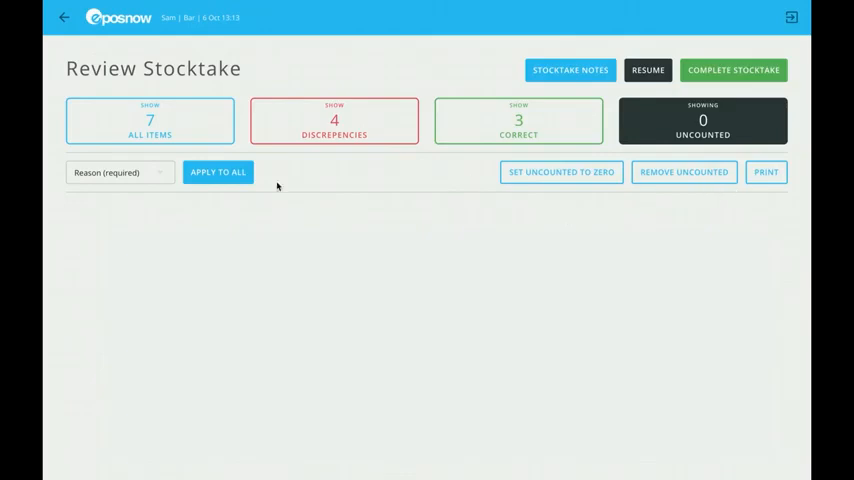
left_click(150, 120)
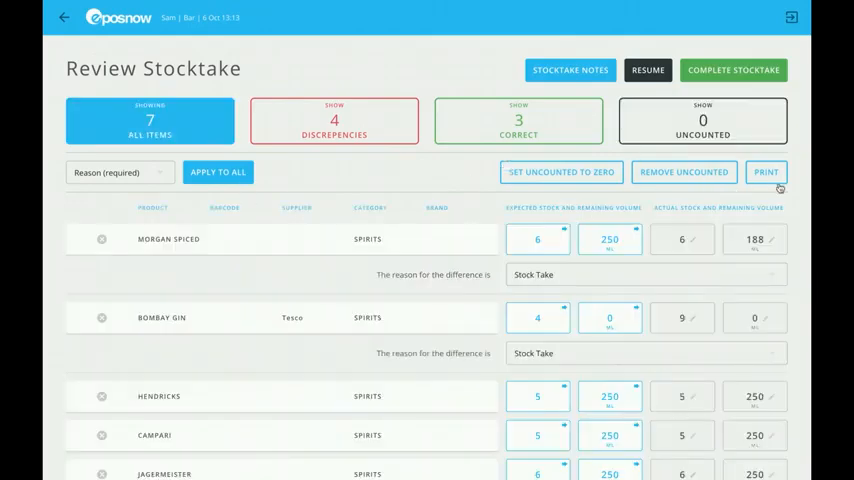
mouse_move(410, 248)
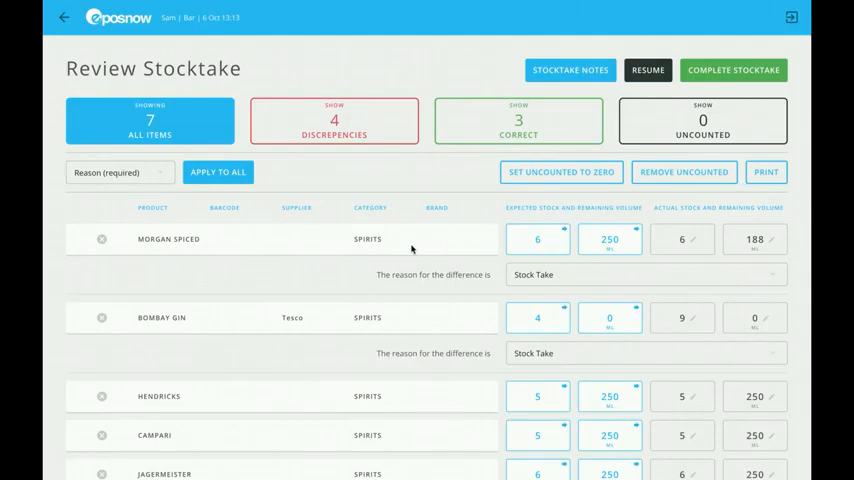